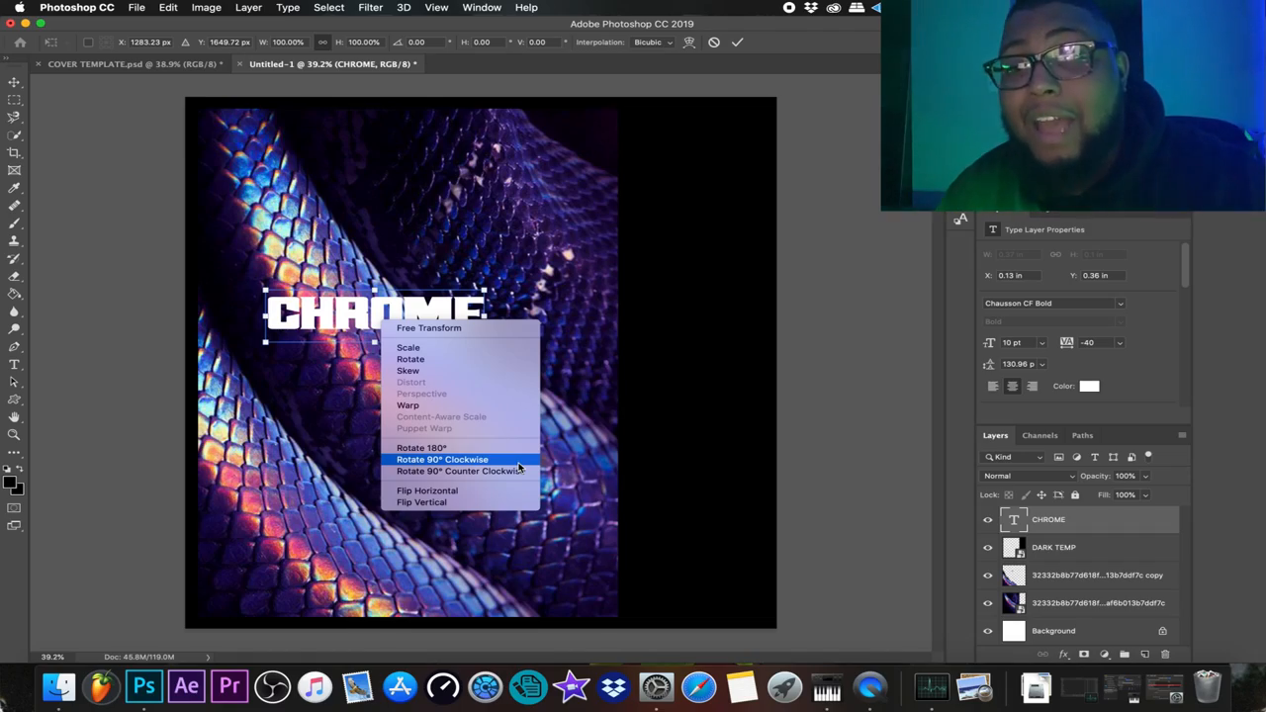
- Rotate CHROME 90° clockwise and scale it to span the cover's full right edge
left_click(442, 459)
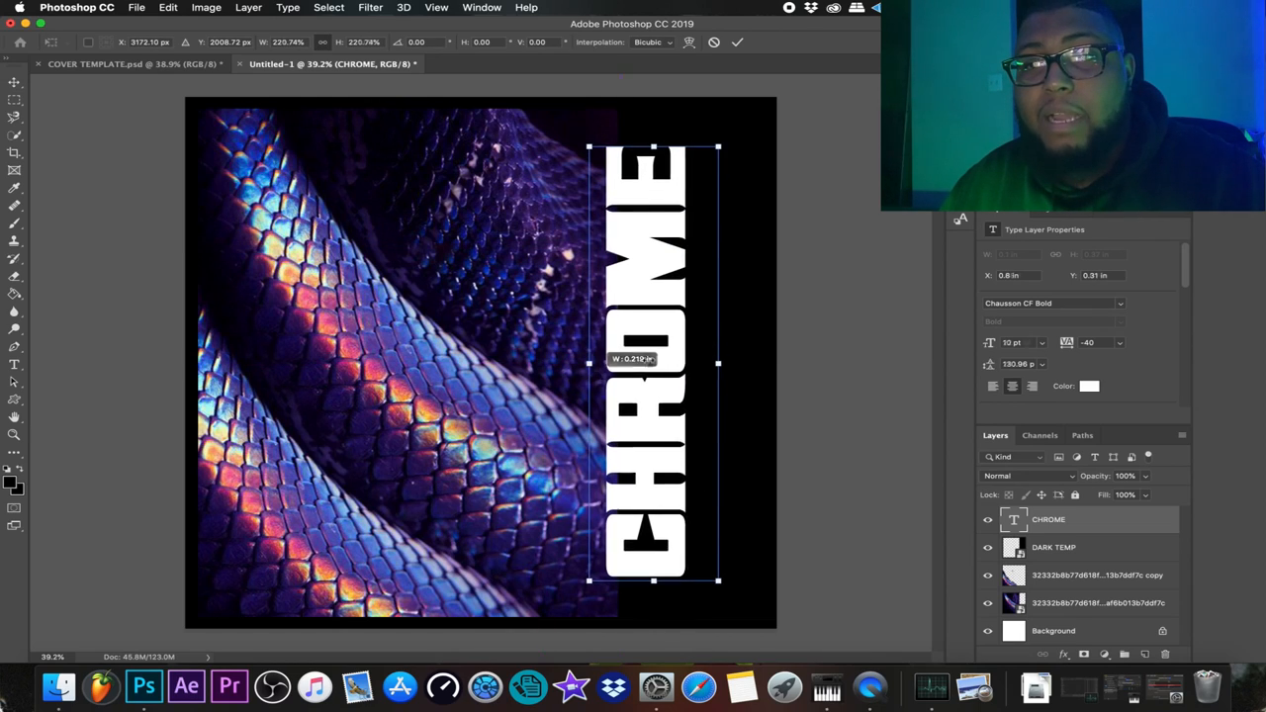
left_click_drag(653, 360, 712, 364)
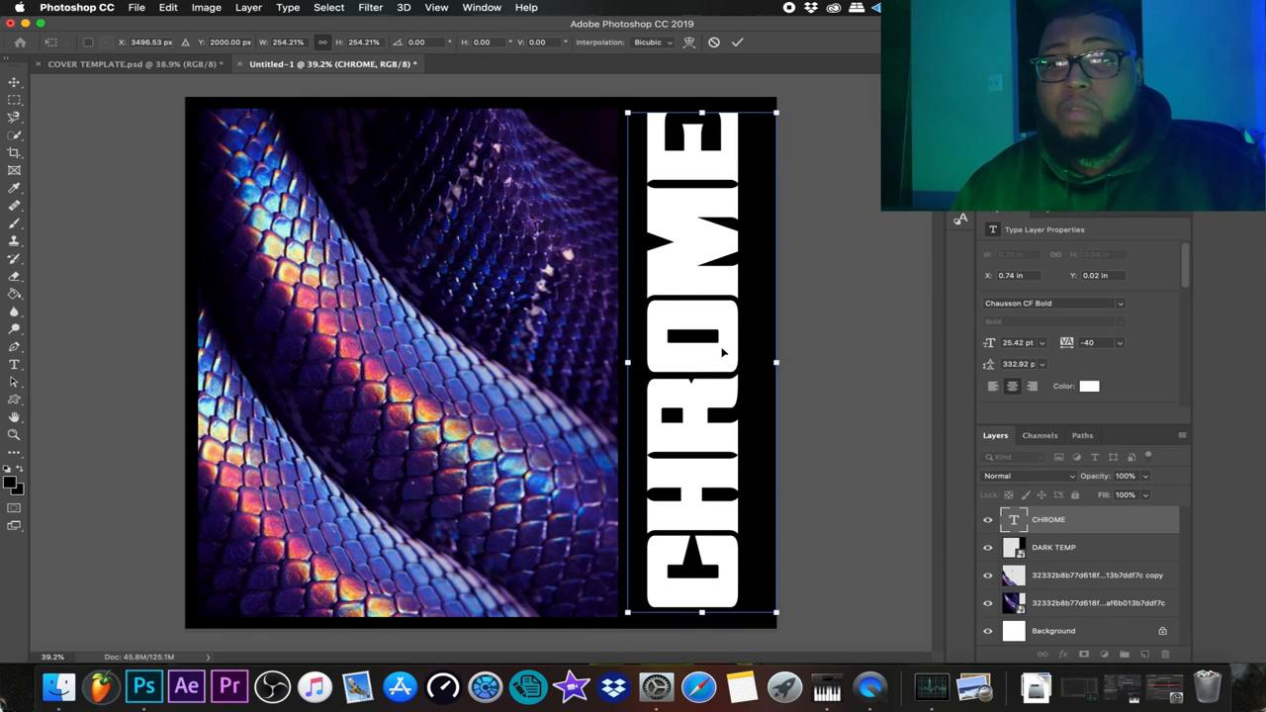
left_click_drag(703, 360, 729, 366)
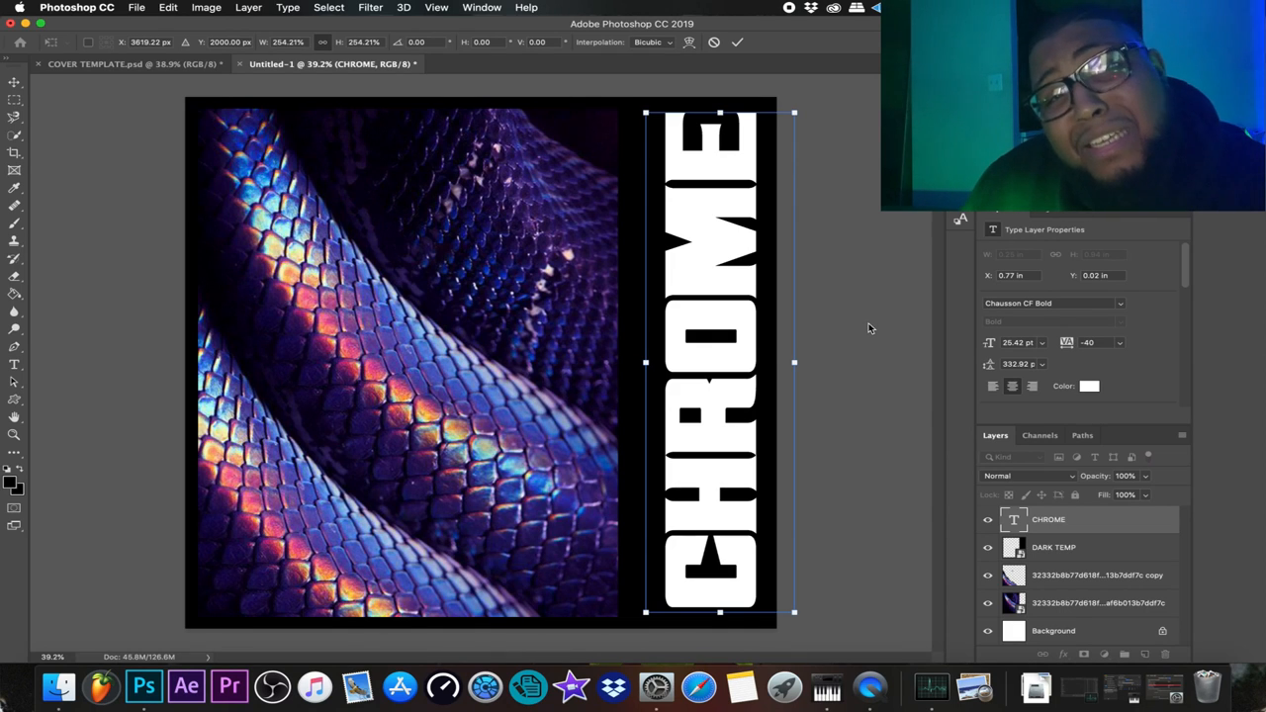
mouse_move(863, 325)
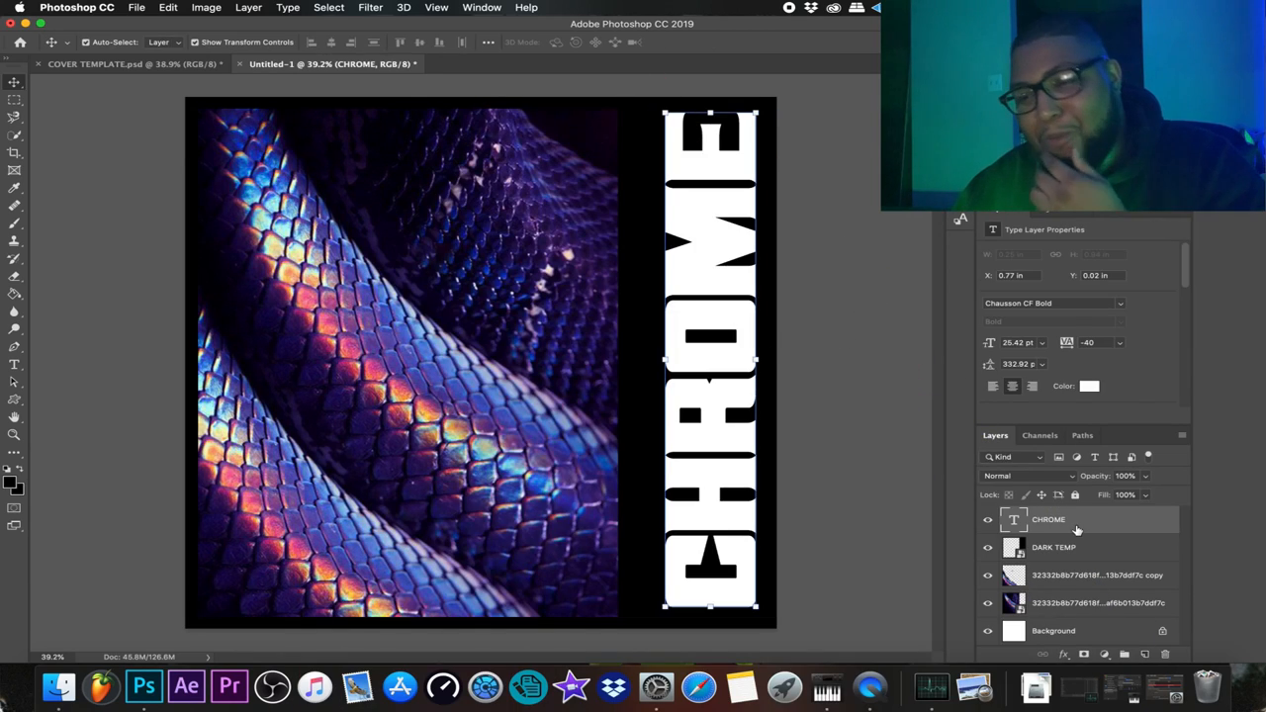
mouse_move(1100, 523)
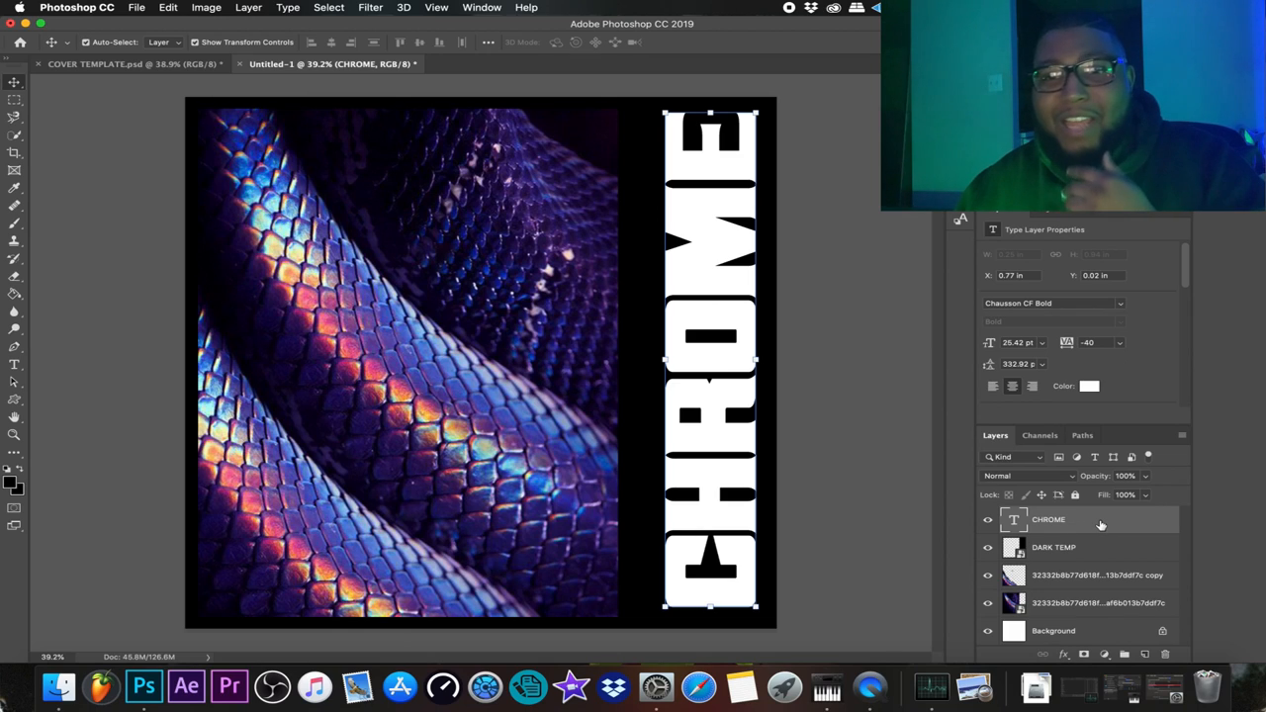
- Apply a metallic chrome preset from the Styles list to the CHROME layer
double_click(1049, 518)
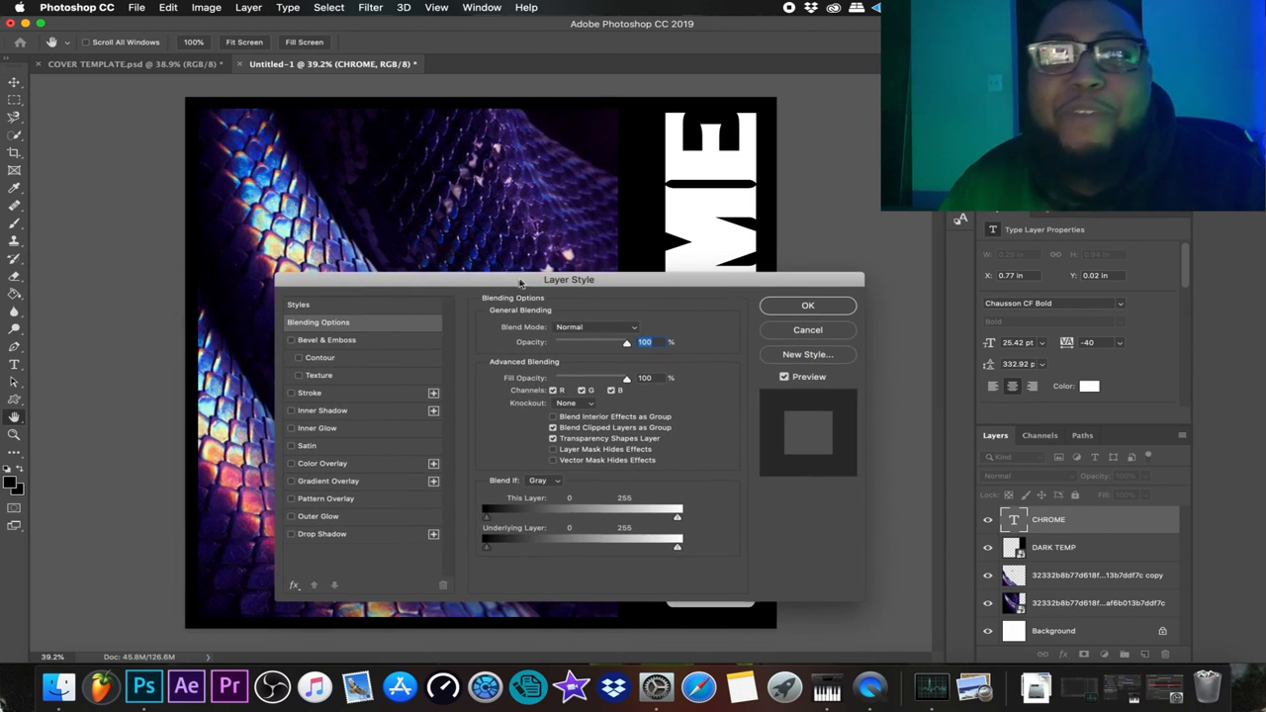
left_click(299, 304)
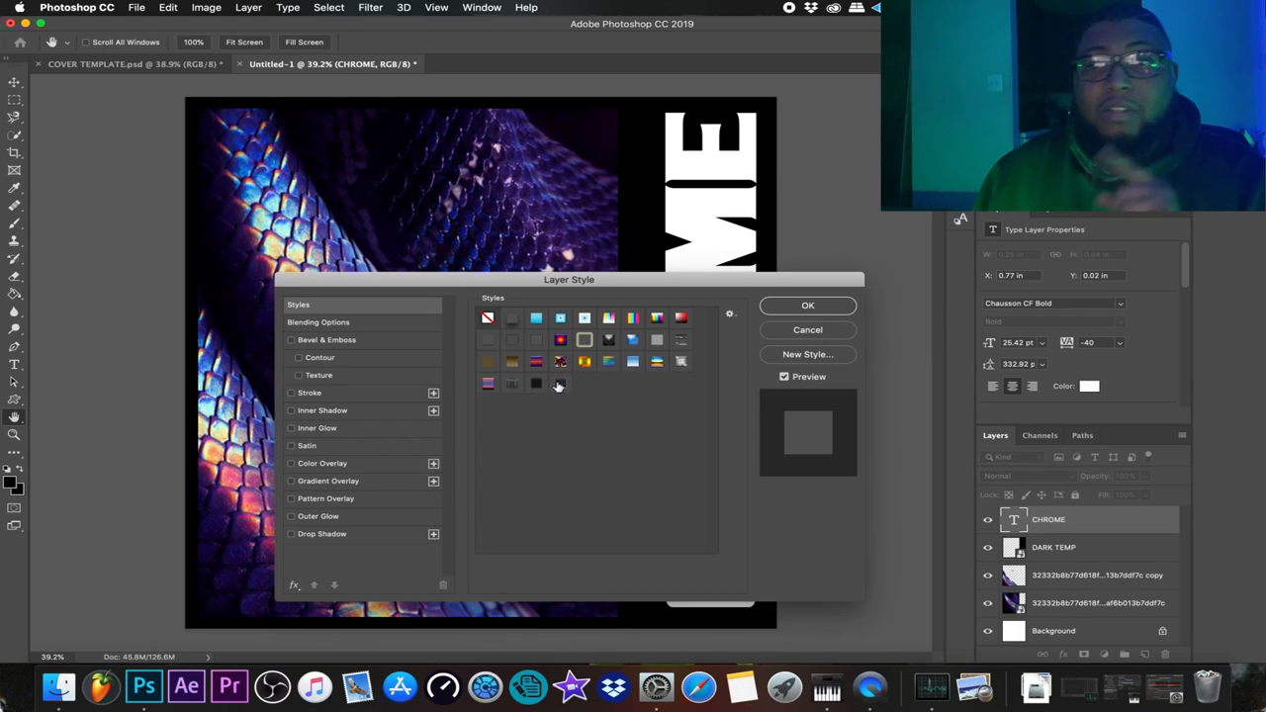
left_click(560, 384)
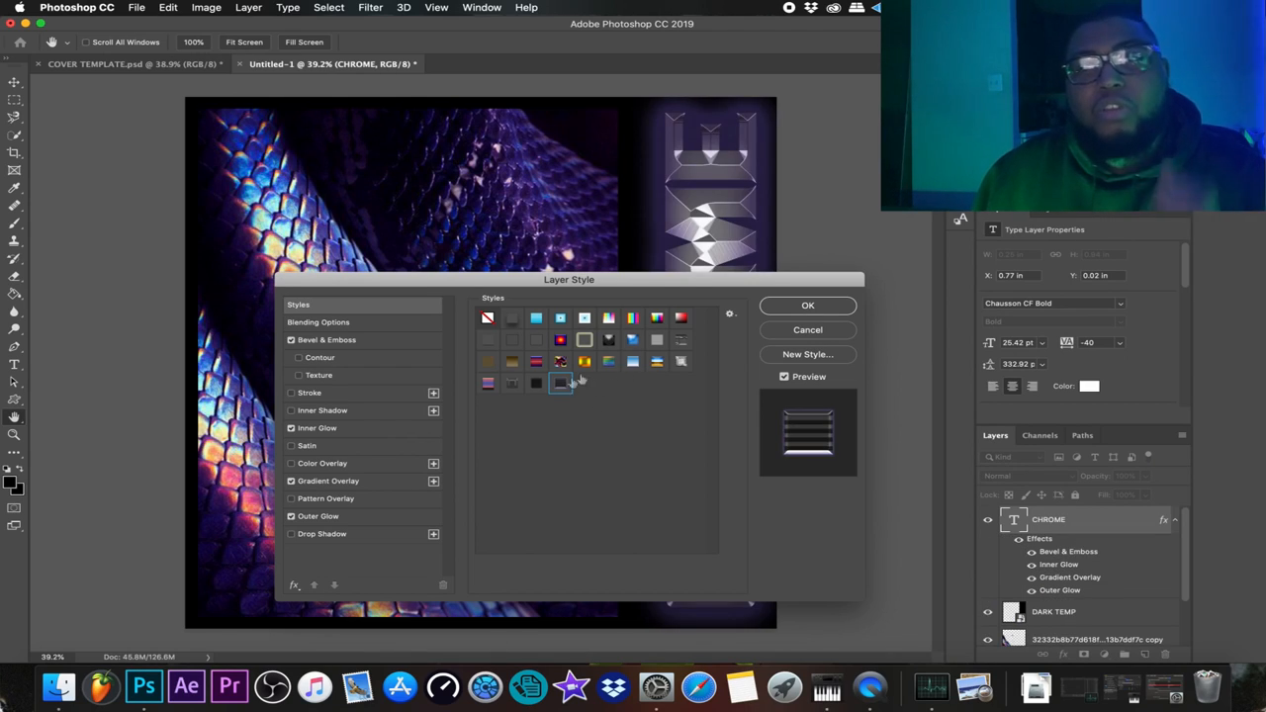
left_click(560, 384)
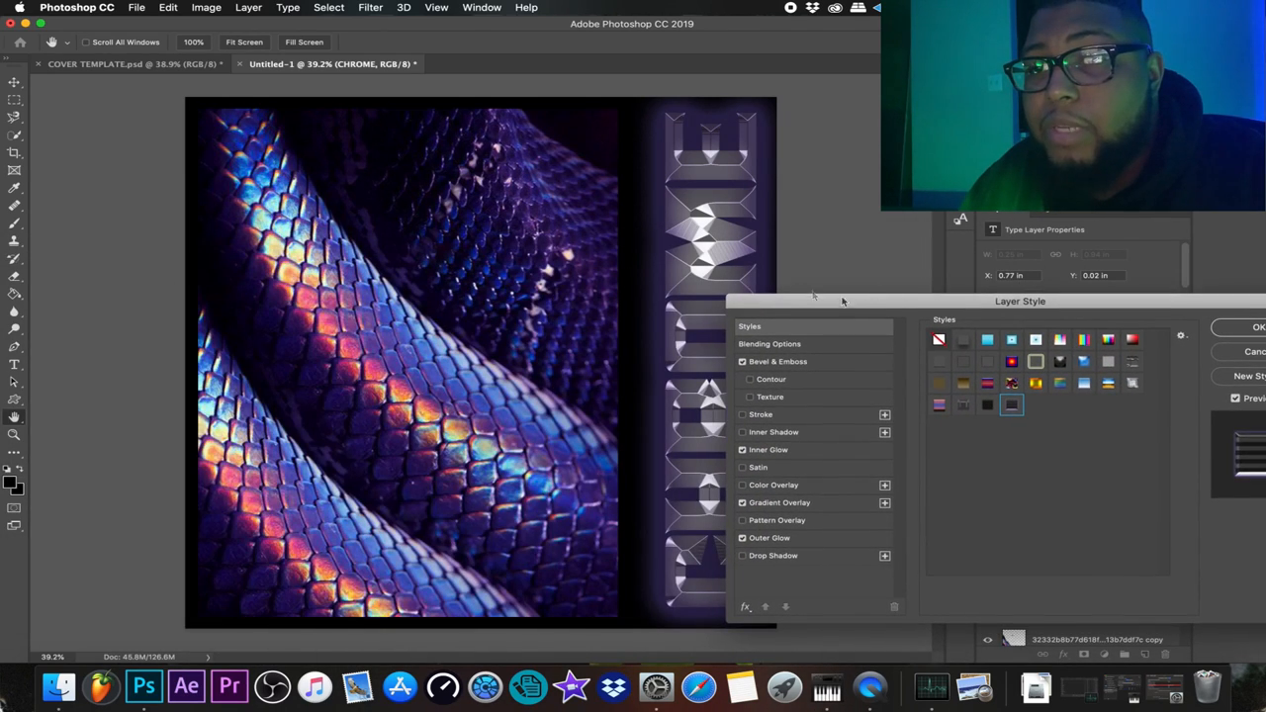
- Raise the Bevel & Emboss depth on the chrome letters, moving the dialog clear of the text
left_click(776, 360)
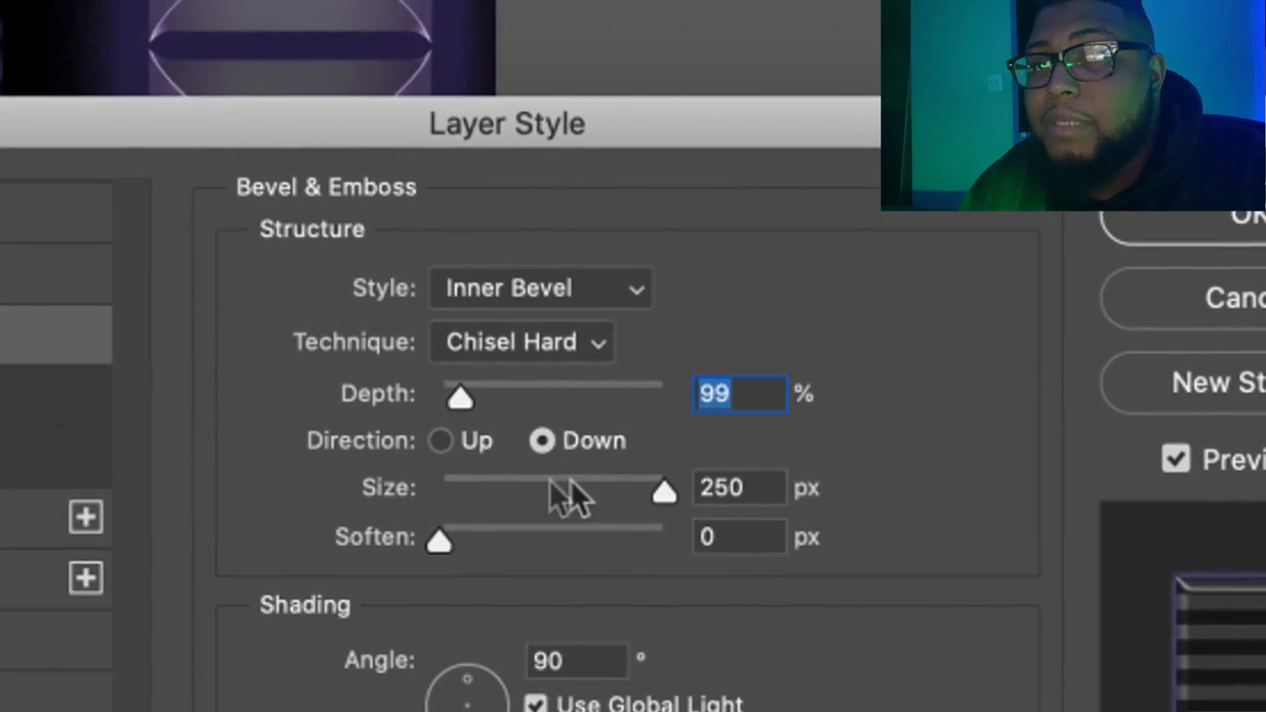
left_click_drag(665, 487, 618, 507)
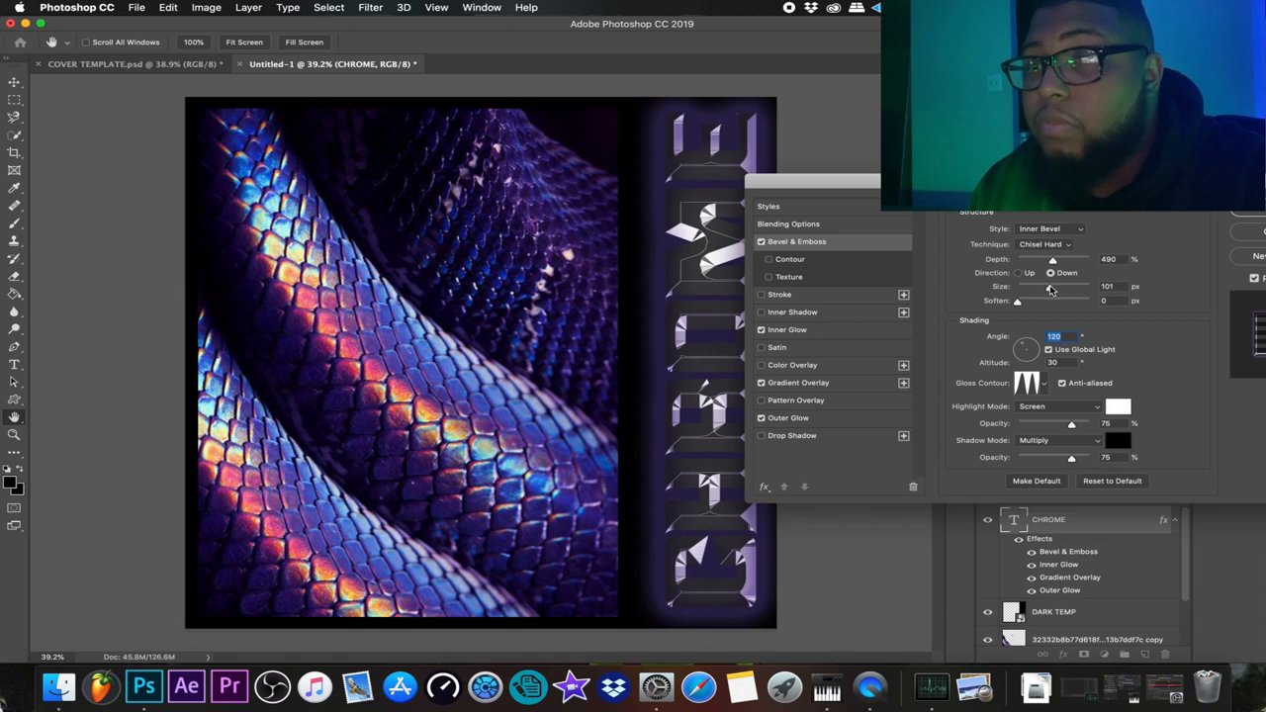
left_click_drag(1053, 285, 1025, 285)
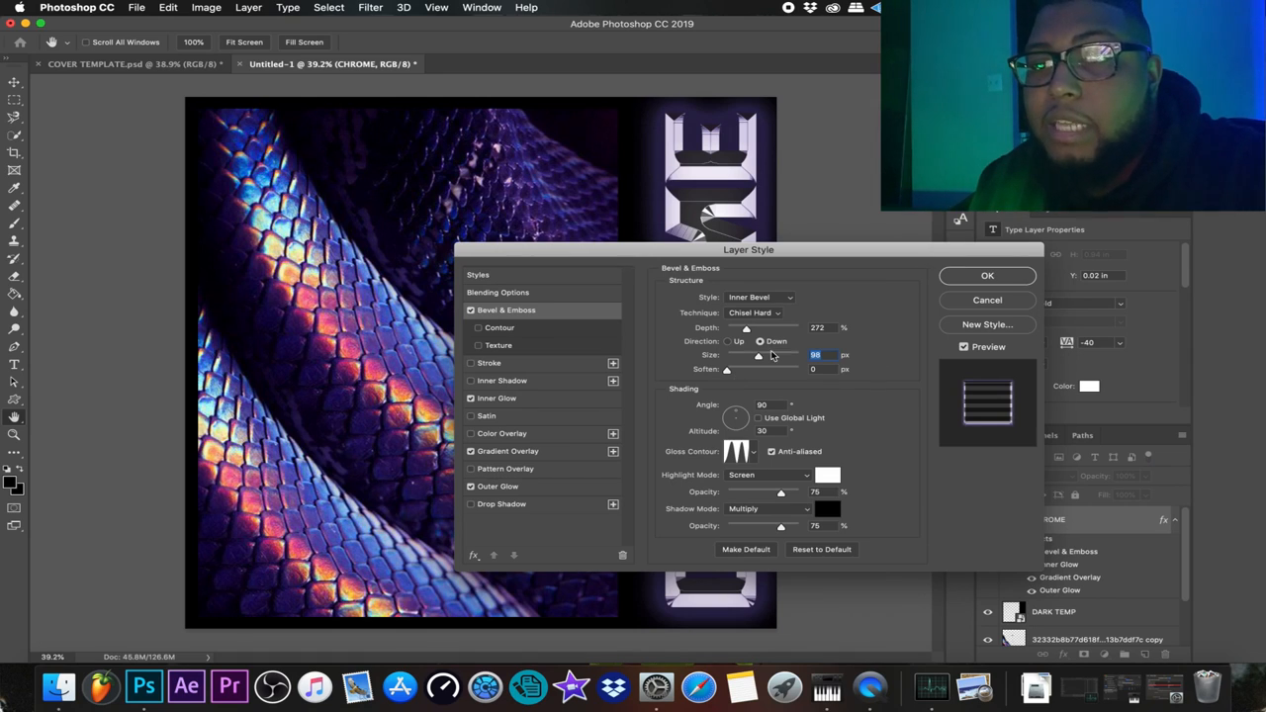
left_click_drag(748, 249, 835, 342)
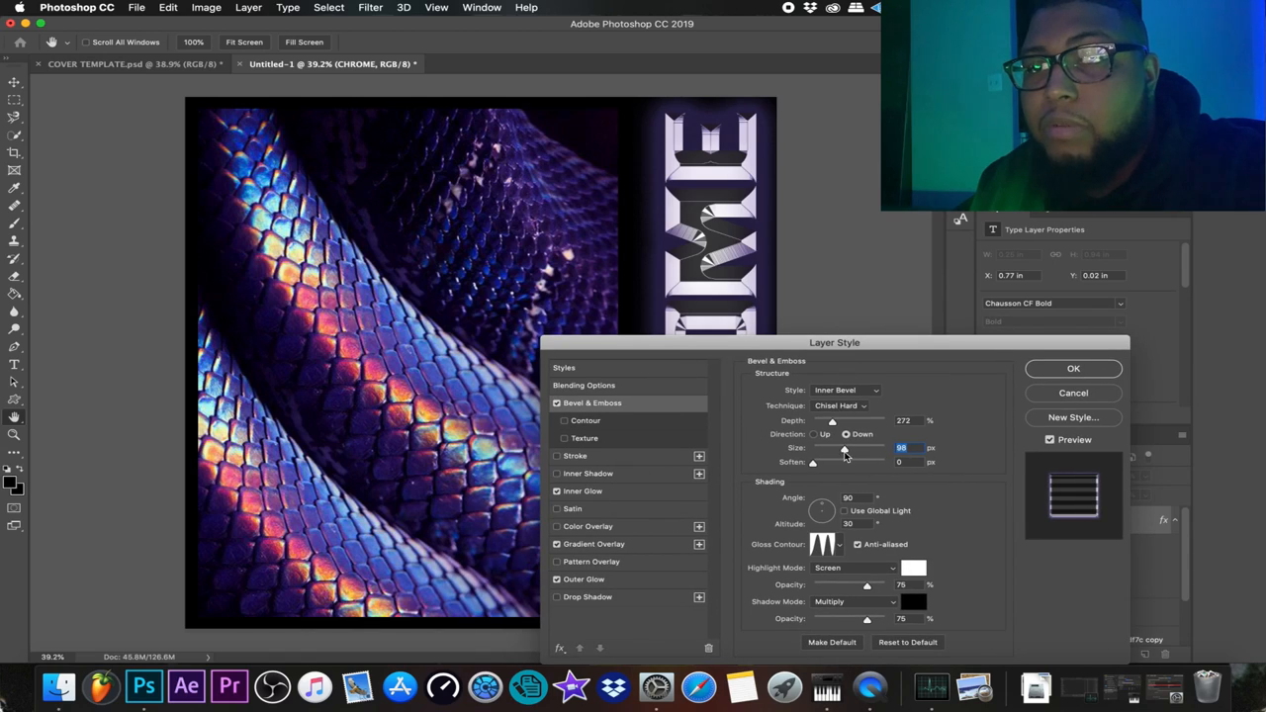
- Nudge the bevel Size slider back and forth until the letter edges look sharply chiselled
left_click_drag(843, 451, 855, 451)
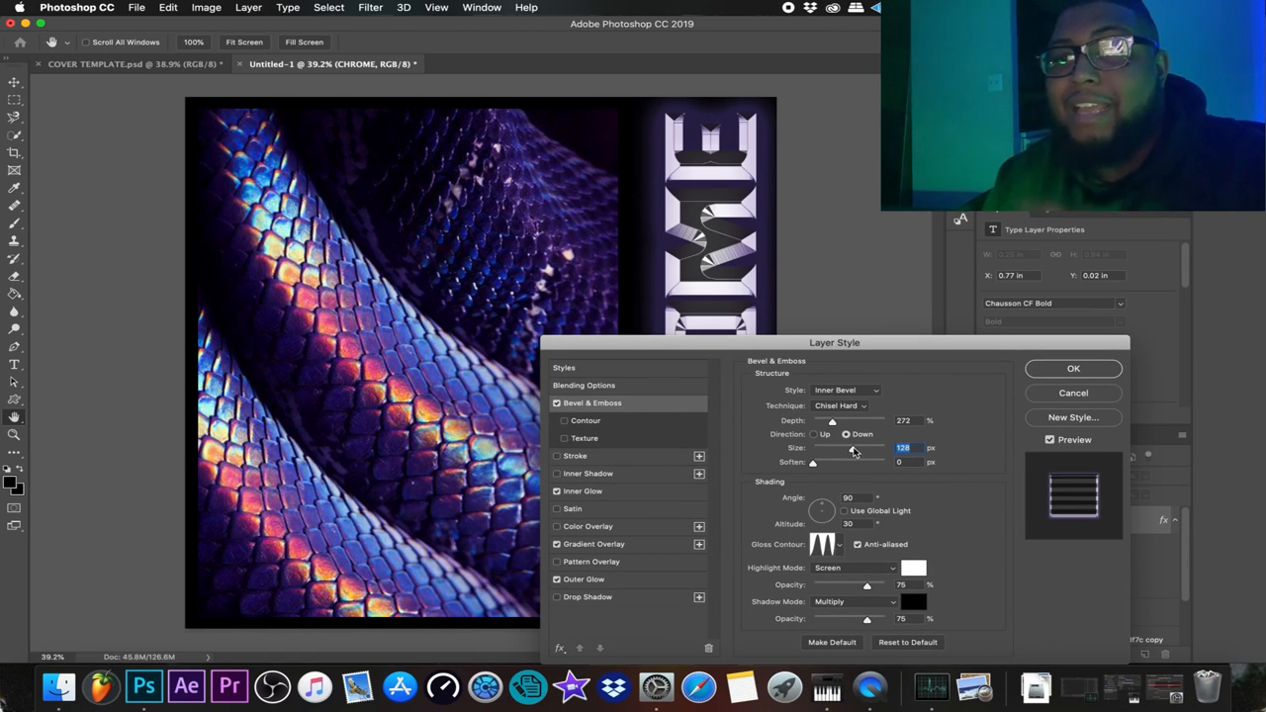
left_click_drag(853, 447, 859, 447)
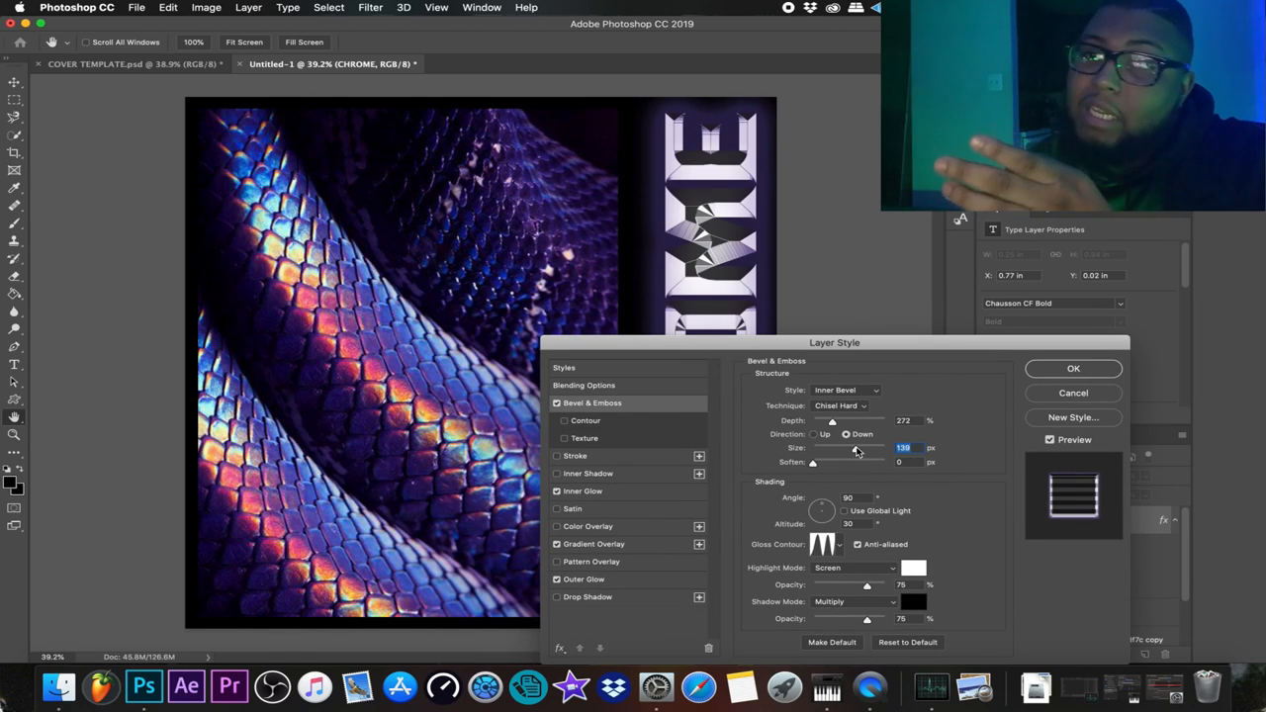
left_click_drag(859, 448, 867, 447)
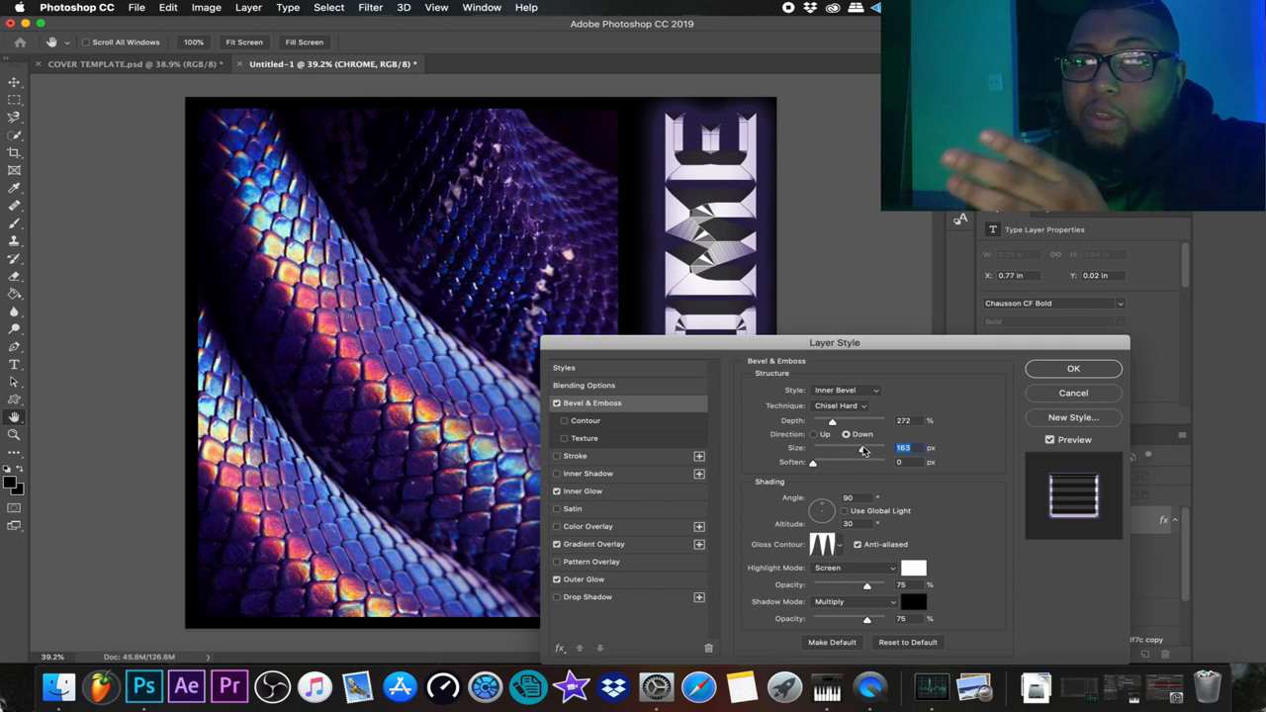
left_click_drag(863, 447, 849, 447)
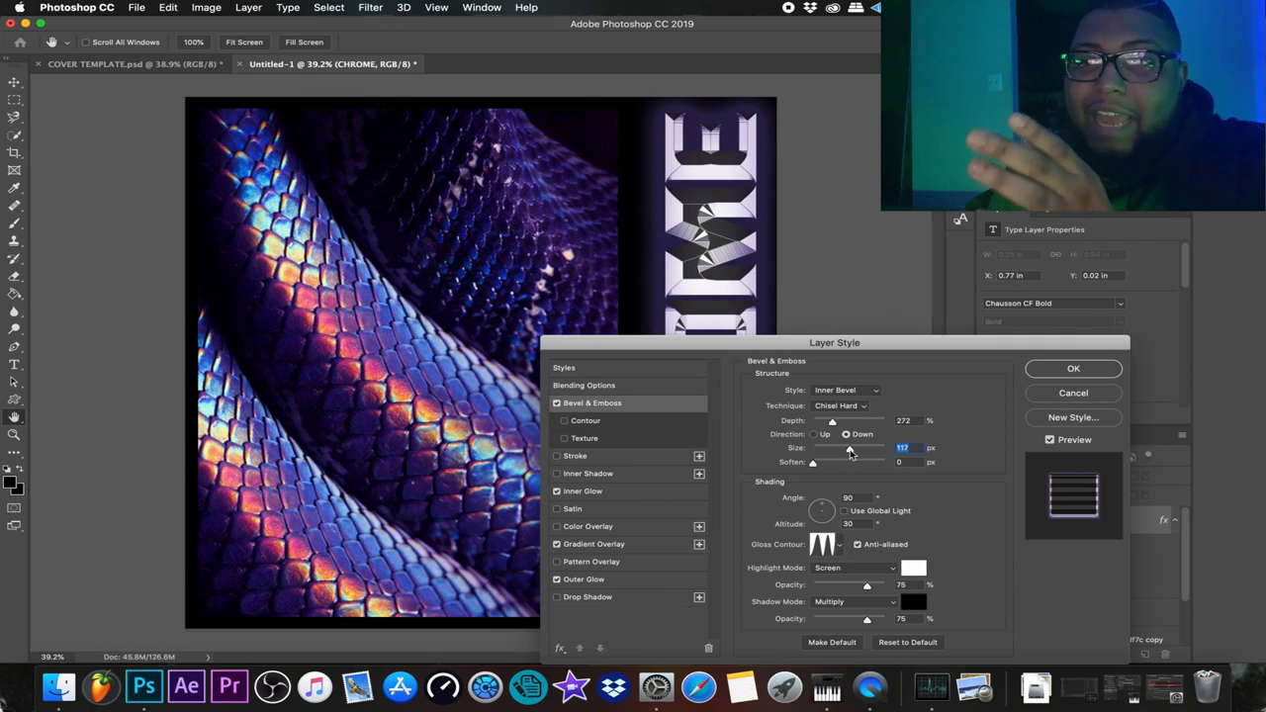
left_click_drag(851, 453, 843, 453)
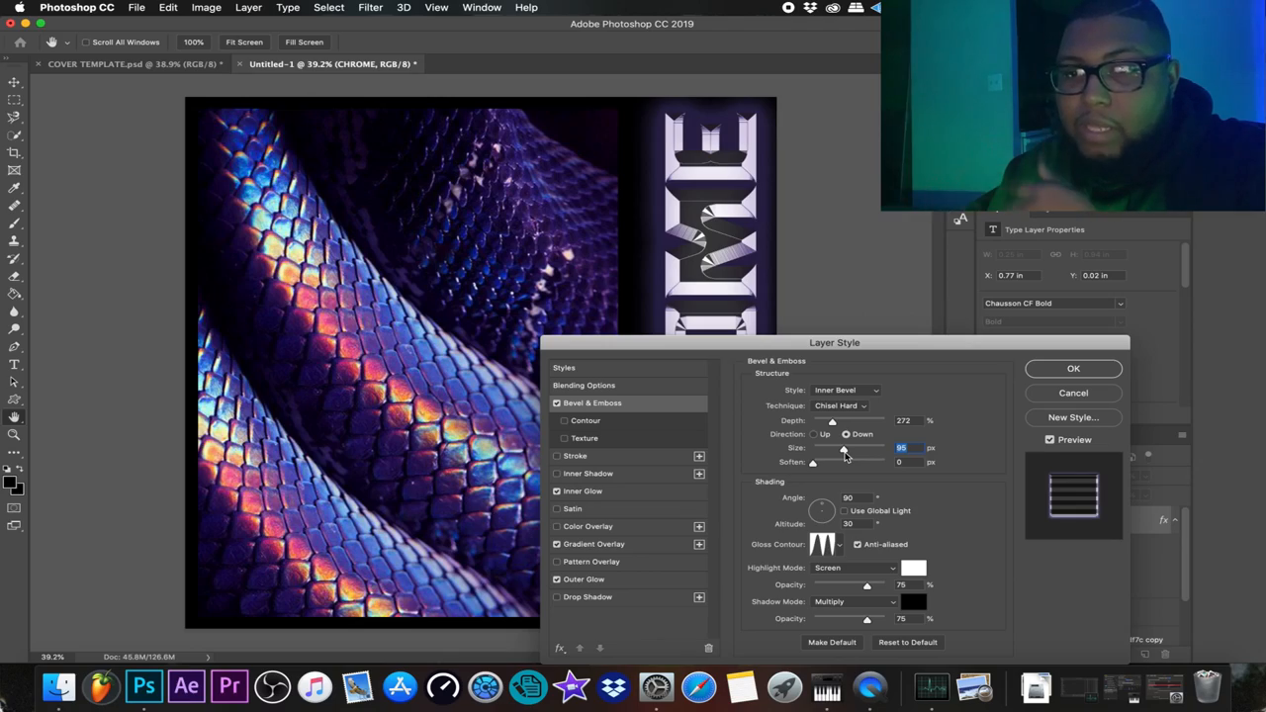